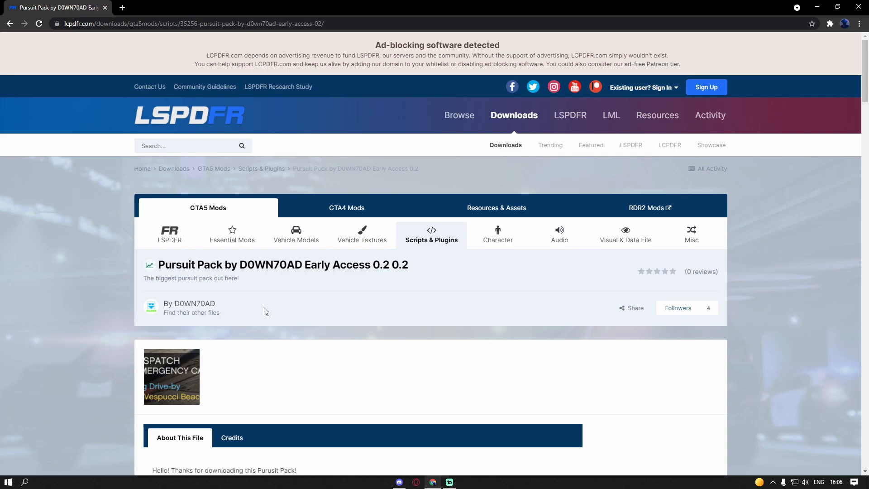
pyautogui.moveTo(450, 289)
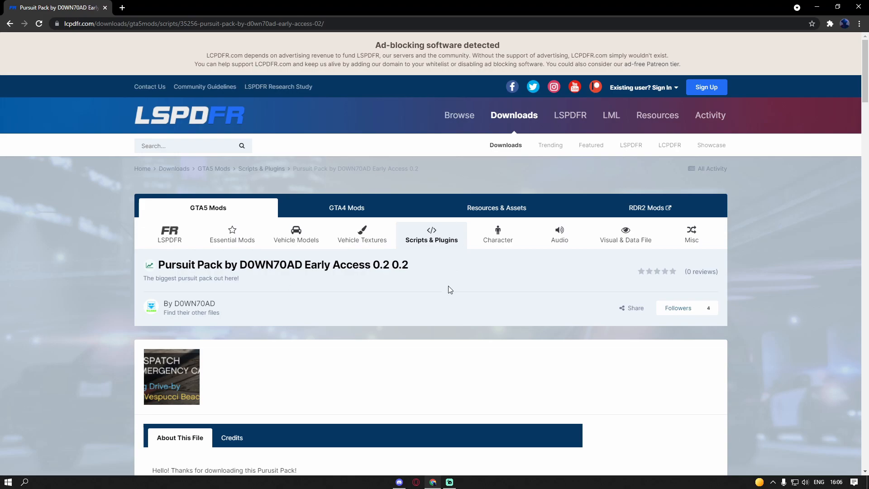
# Step: Scroll the Pursuit Pack page down to its description and 'Download this file' section
pyautogui.scroll(-3)
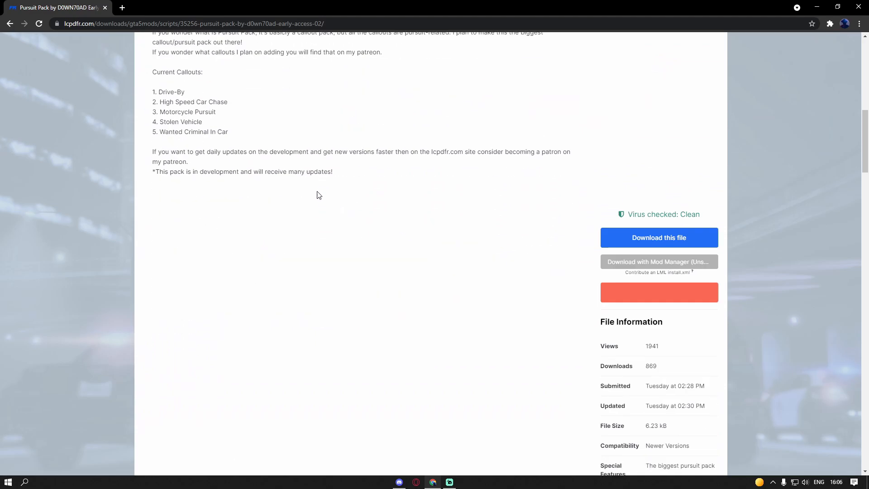
pyautogui.moveTo(198, 106)
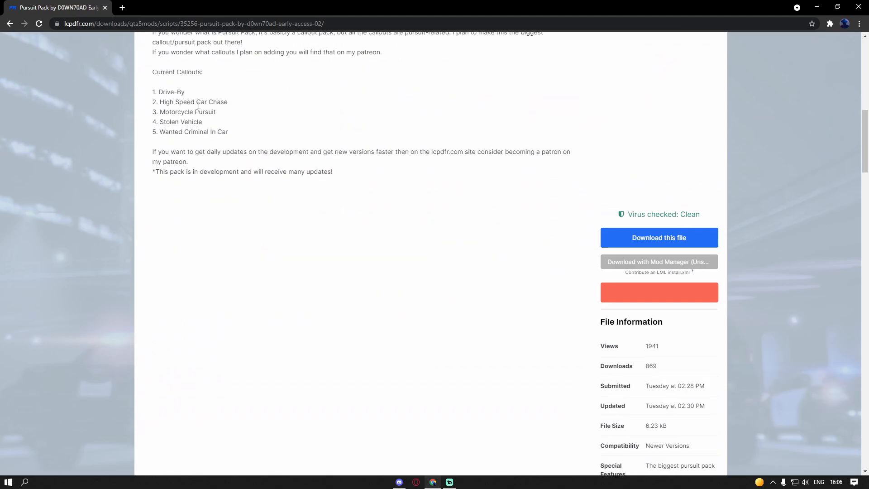
# Step: Start the Pursuit Pack zip download, agreeing to the LCPDFR download terms
pyautogui.click(658, 237)
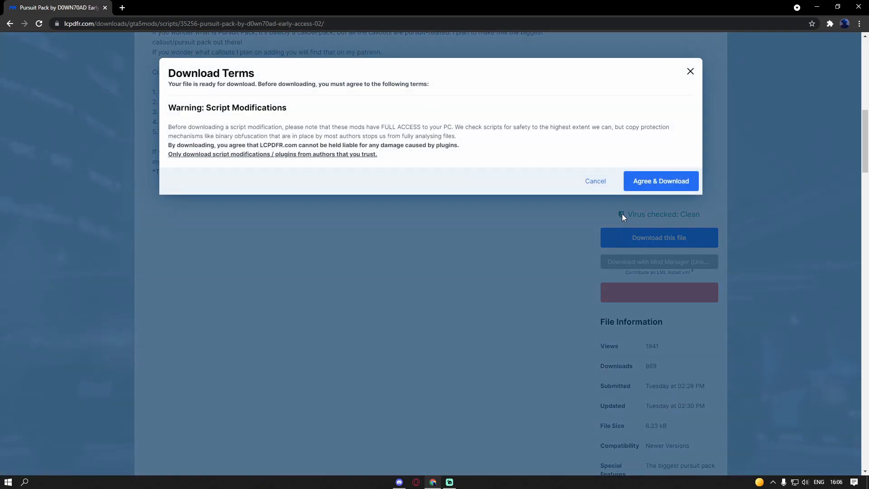
pyautogui.click(659, 181)
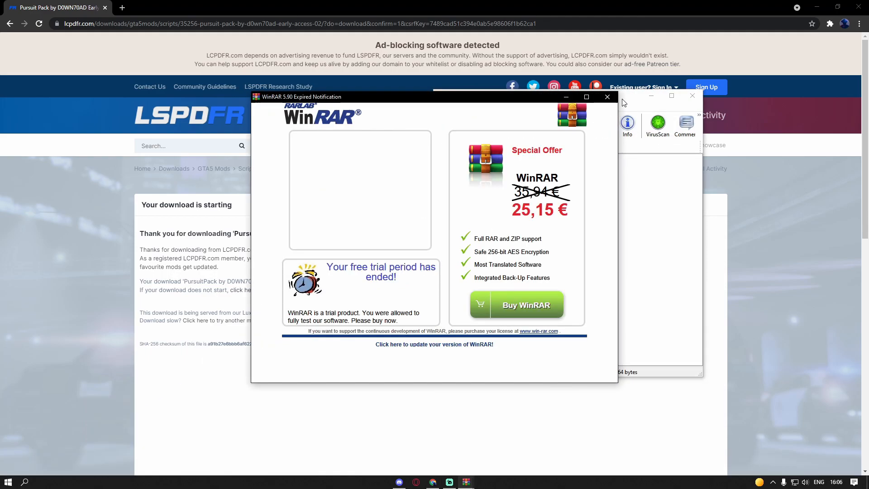
# Step: Dismiss the WinRAR trial notice and launch File Explorer from Windows search
pyautogui.click(607, 96)
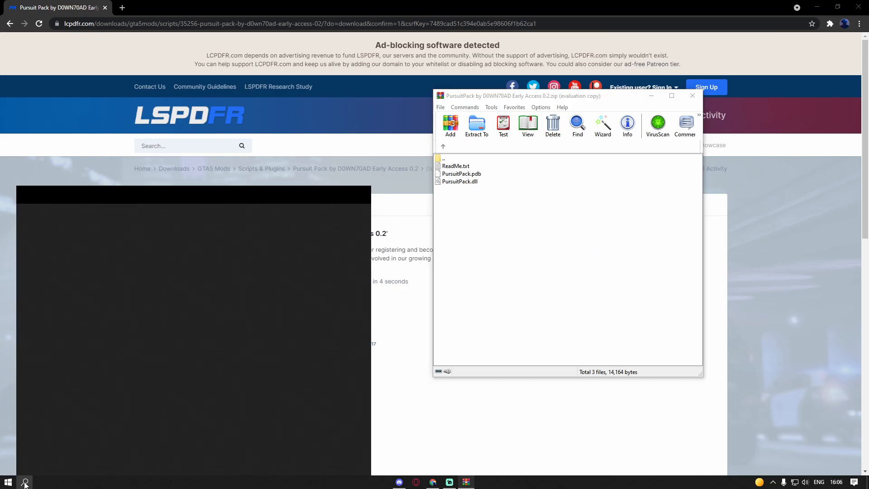
pyautogui.click(24, 481)
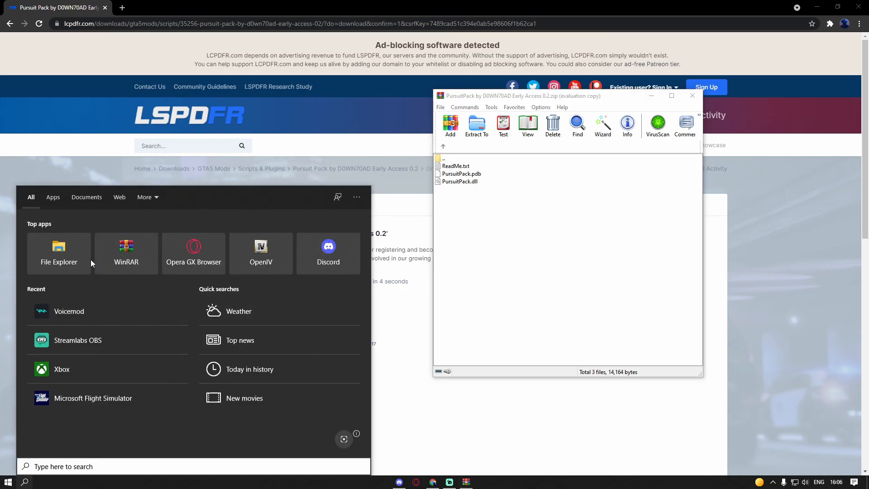
pyautogui.click(77, 268)
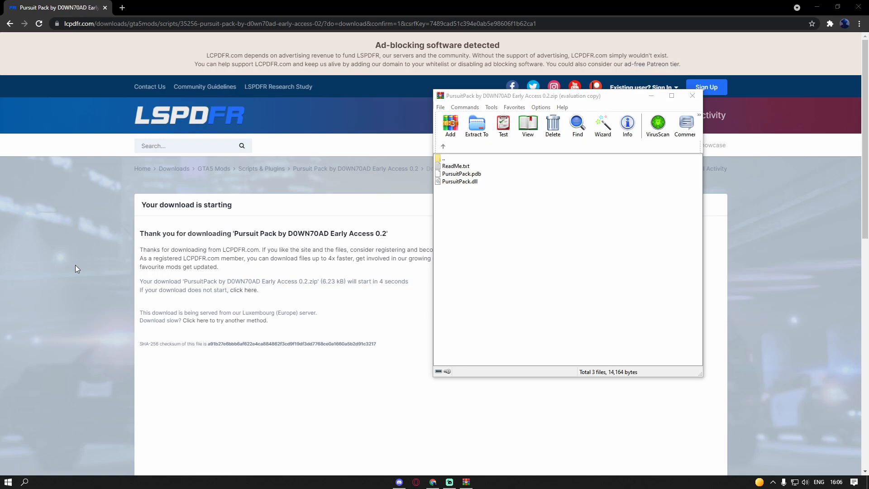
# Step: Browse File Explorer to the C: drive root
pyautogui.click(482, 481)
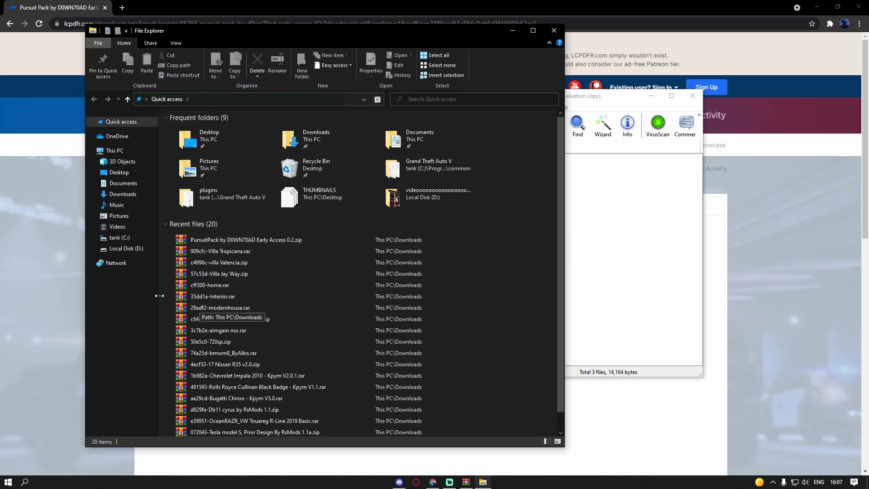
pyautogui.click(118, 237)
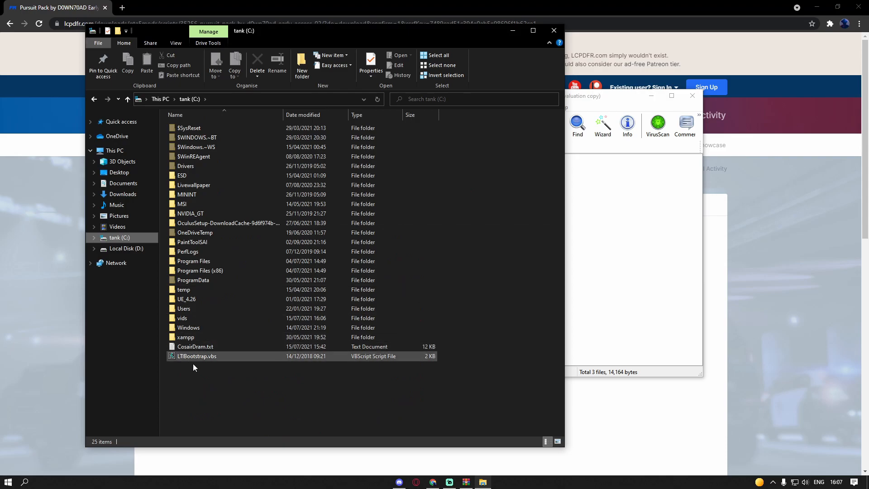
pyautogui.click(201, 384)
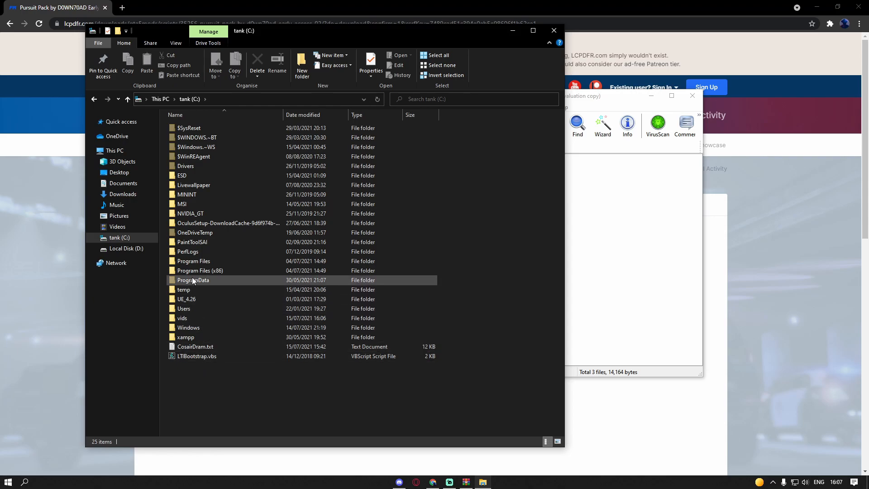
pyautogui.moveTo(199, 270)
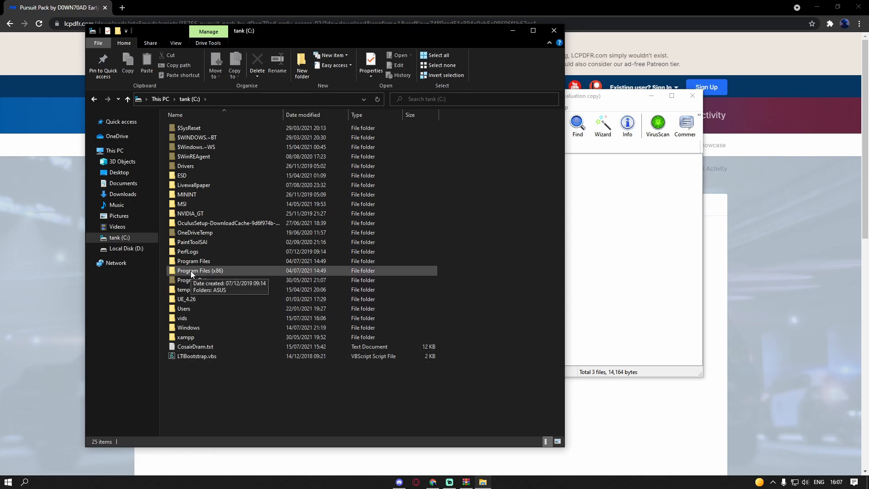
# Step: Open Program Files (x86) > Steam > steamapps > common > Grand Theft Auto V us
pyautogui.doubleClick(200, 271)
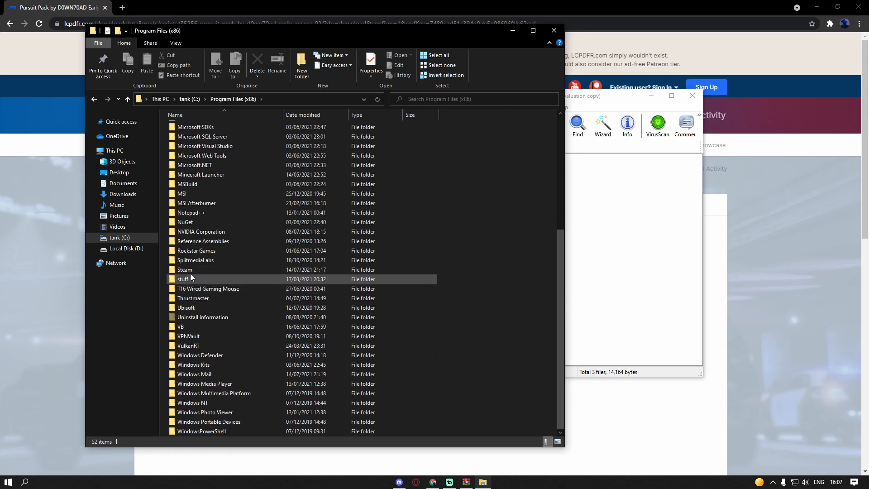
pyautogui.doubleClick(184, 270)
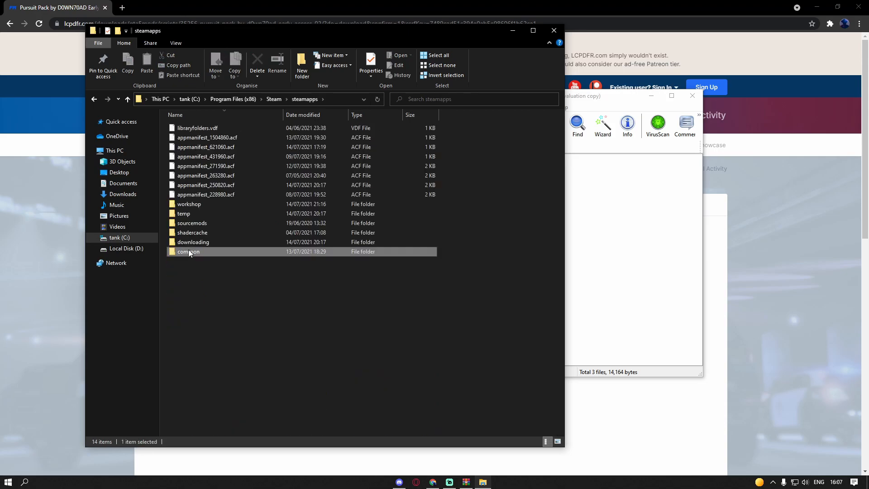
pyautogui.doubleClick(188, 252)
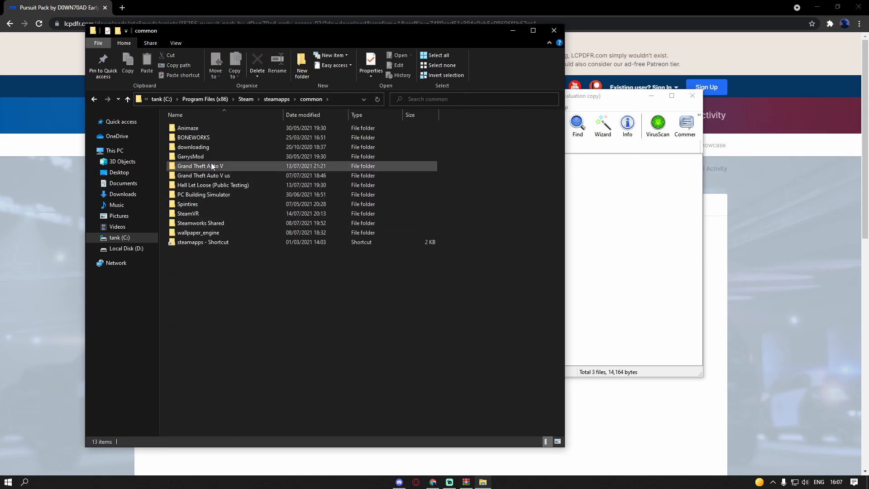
pyautogui.doubleClick(204, 174)
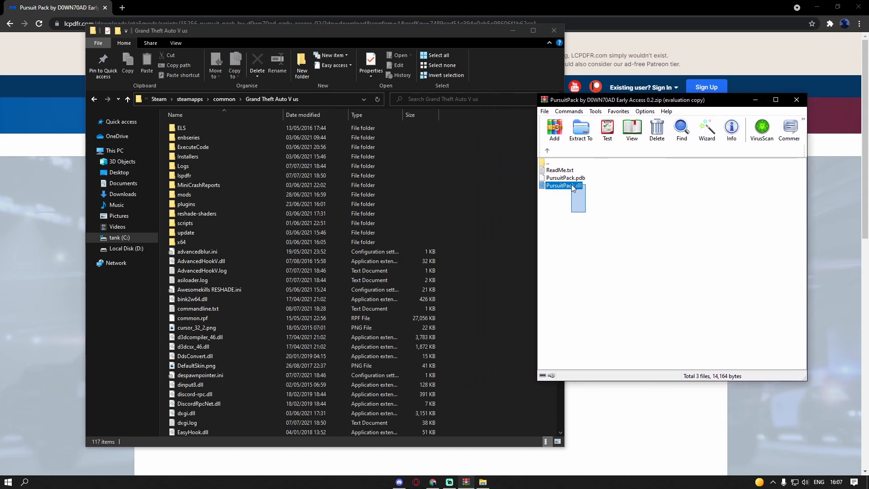
pyautogui.doubleClick(559, 170)
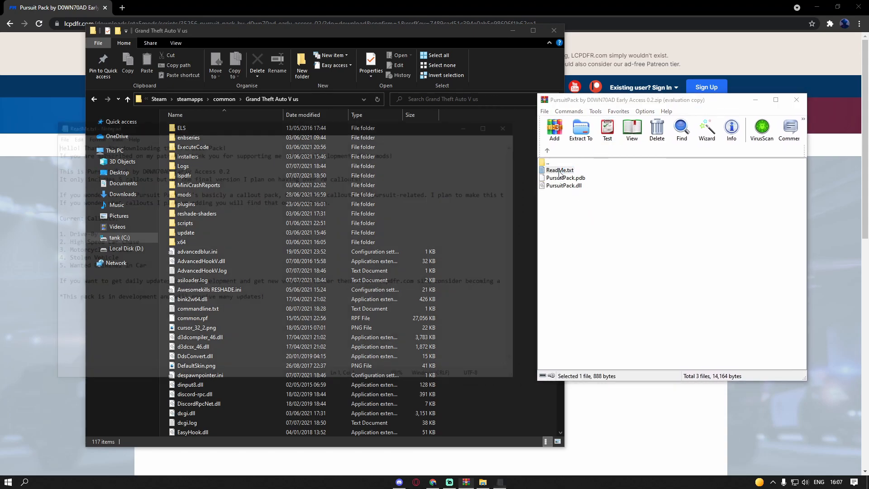
pyautogui.doubleClick(560, 169)
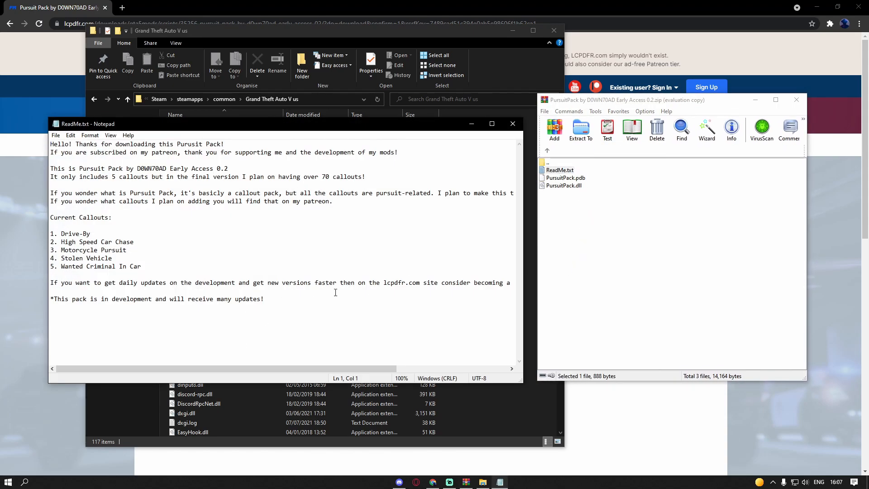
pyautogui.moveTo(294, 234)
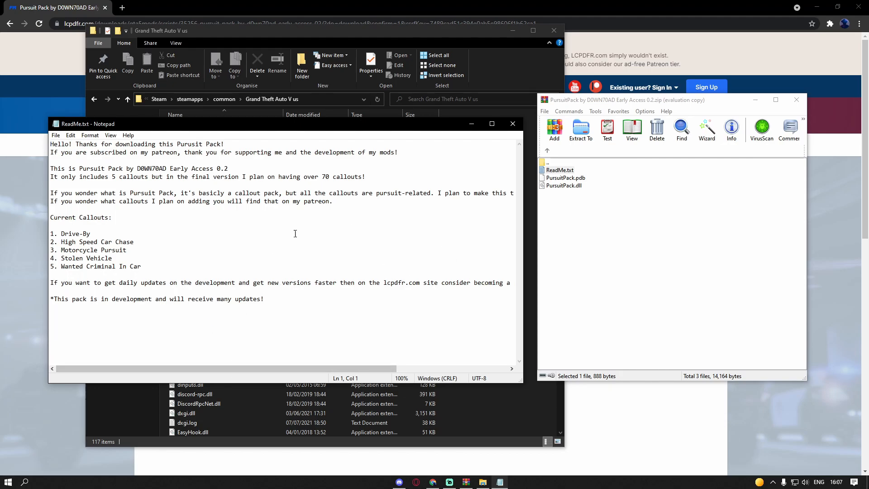
pyautogui.doubleClick(71, 233)
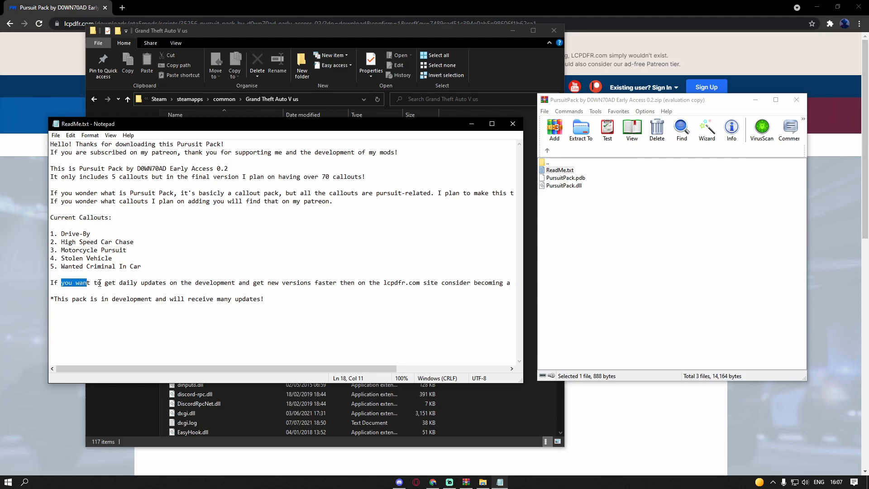
pyautogui.click(133, 282)
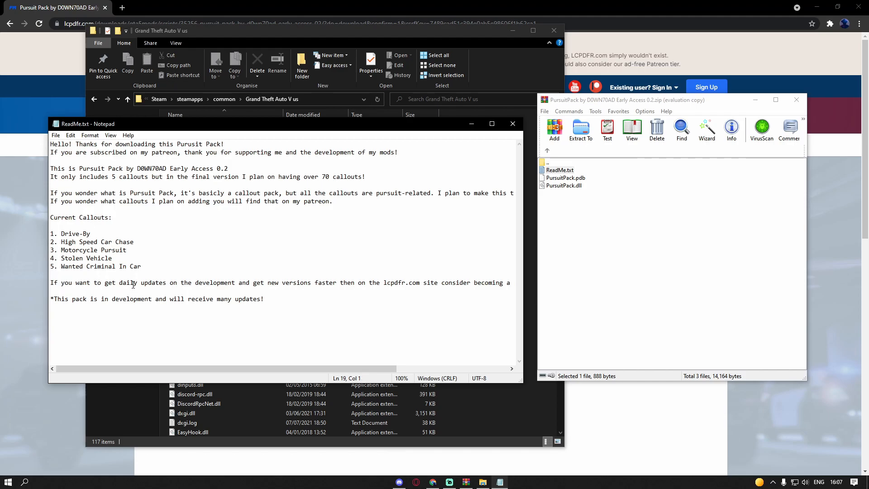
pyautogui.click(510, 124)
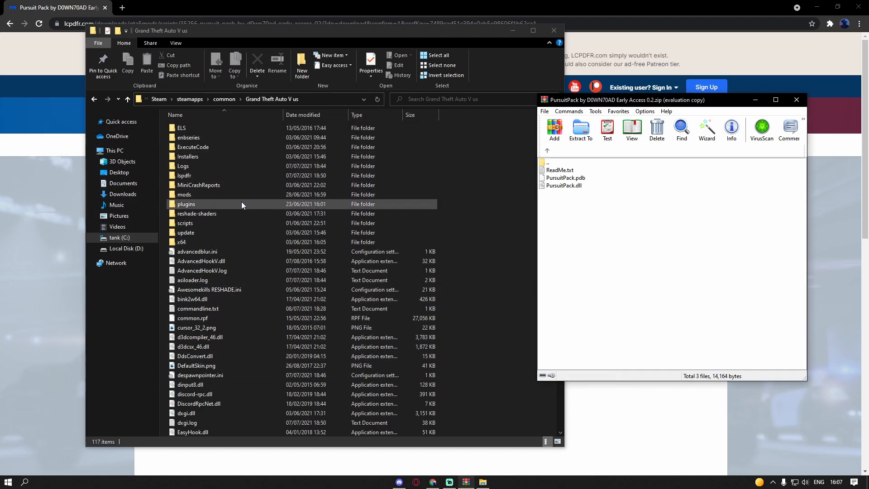
# Step: Copy PursuitPack.dll and PursuitPack.pdb from the archive into plugins/LSPDFR
pyautogui.doubleClick(186, 203)
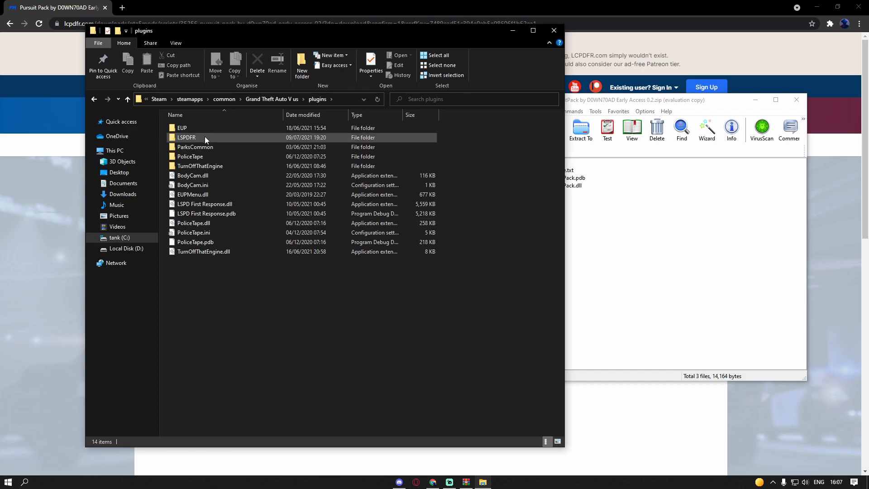
pyautogui.doubleClick(186, 136)
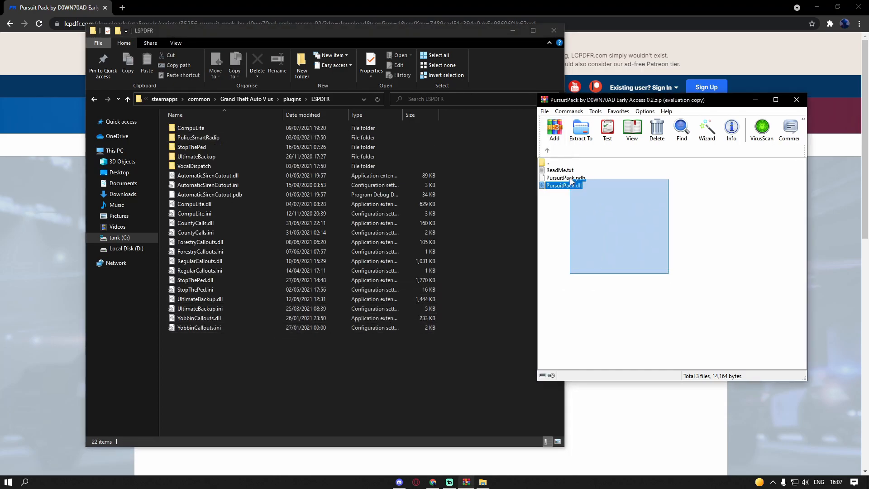
pyautogui.click(564, 177)
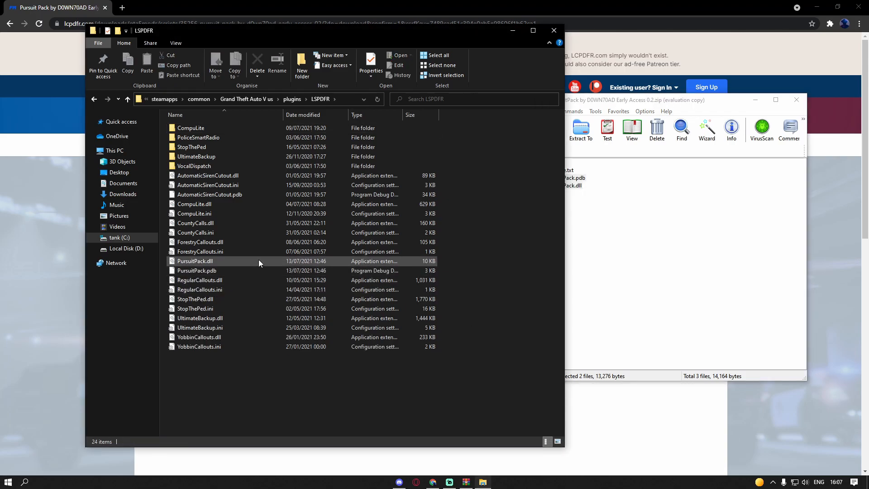
pyautogui.click(637, 101)
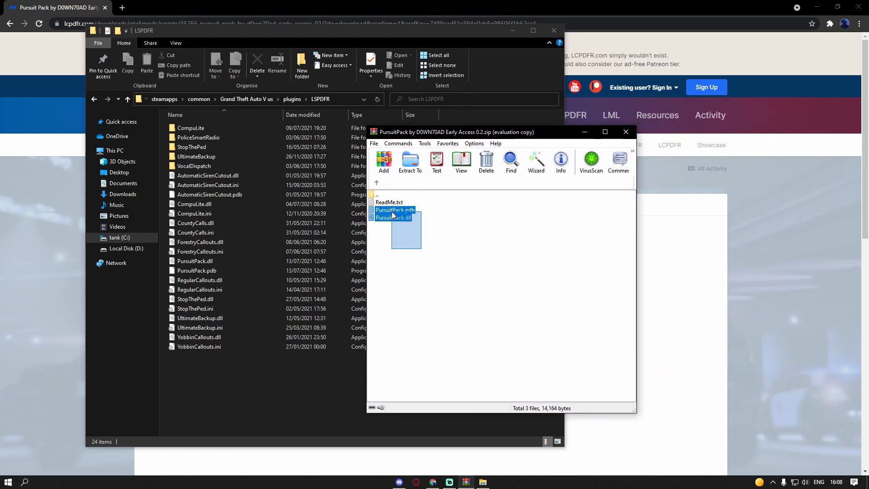
pyautogui.click(404, 238)
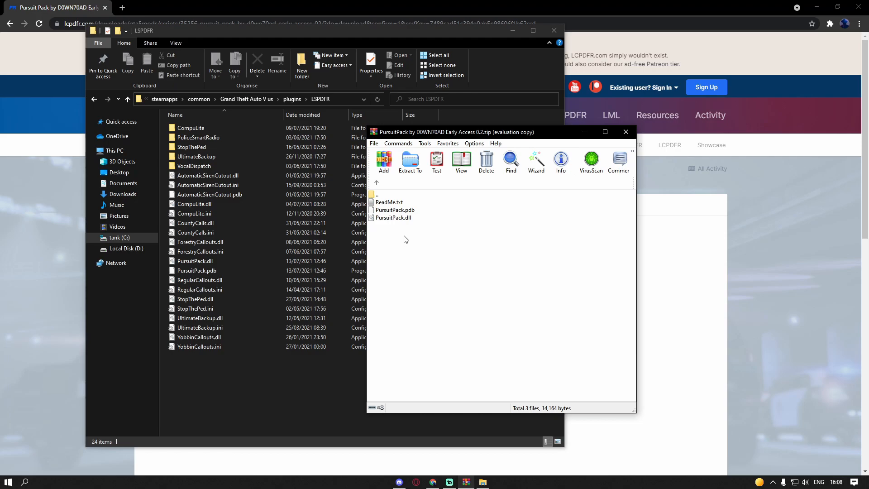
pyautogui.moveTo(396, 234)
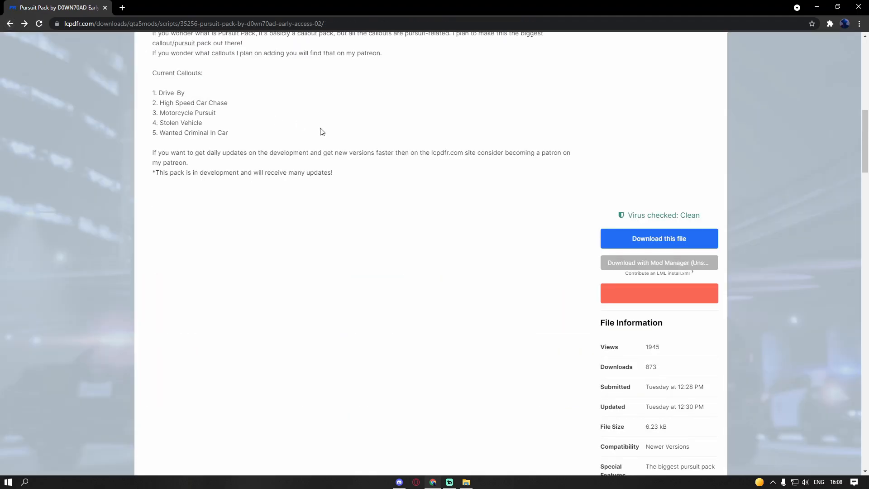
# Step: Scroll the Pursuit Pack page up and back down to its file description
pyautogui.scroll(3)
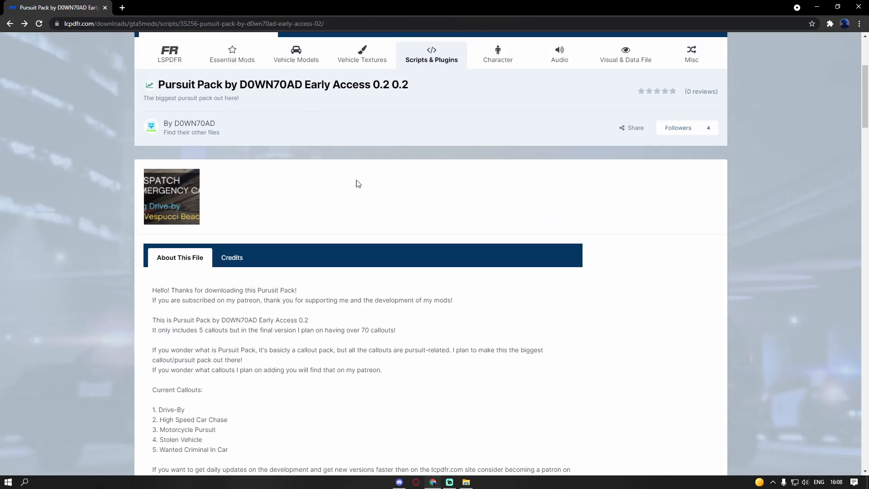
pyautogui.moveTo(450, 213)
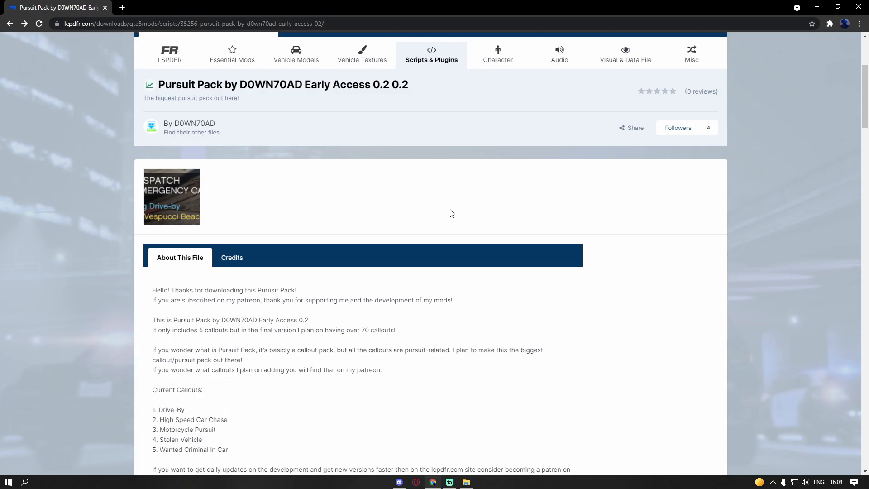
pyautogui.scroll(-3)
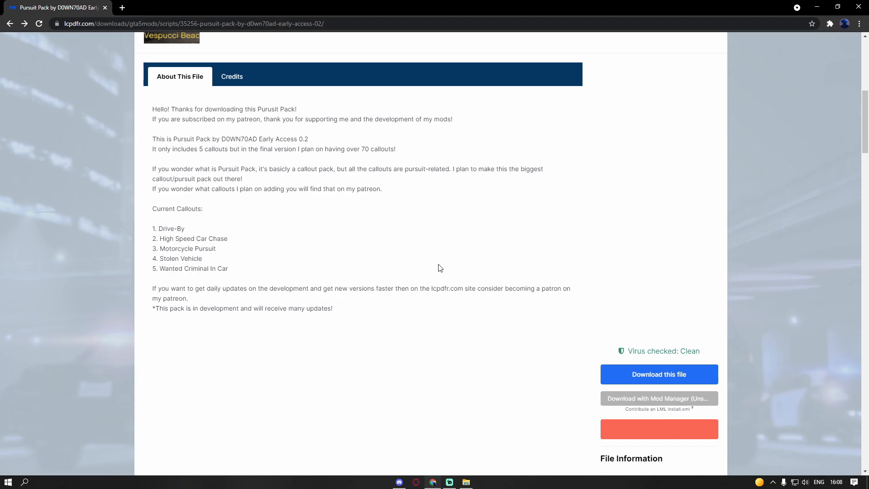
pyautogui.moveTo(418, 264)
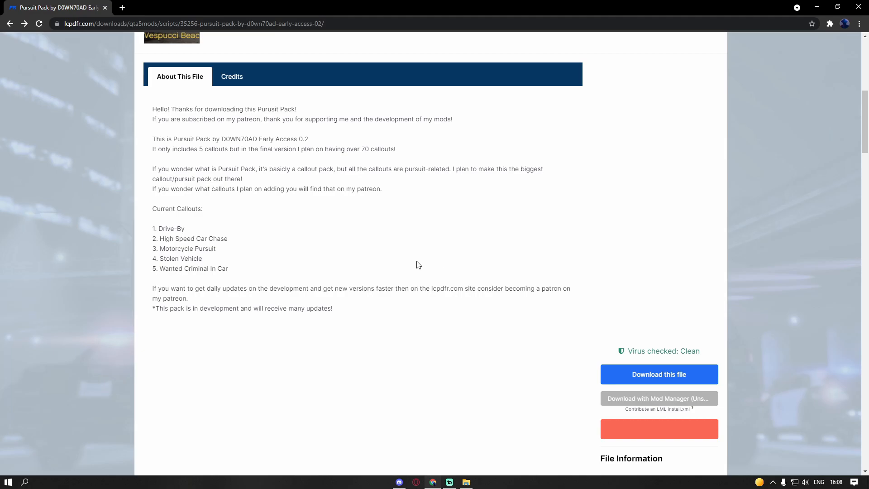